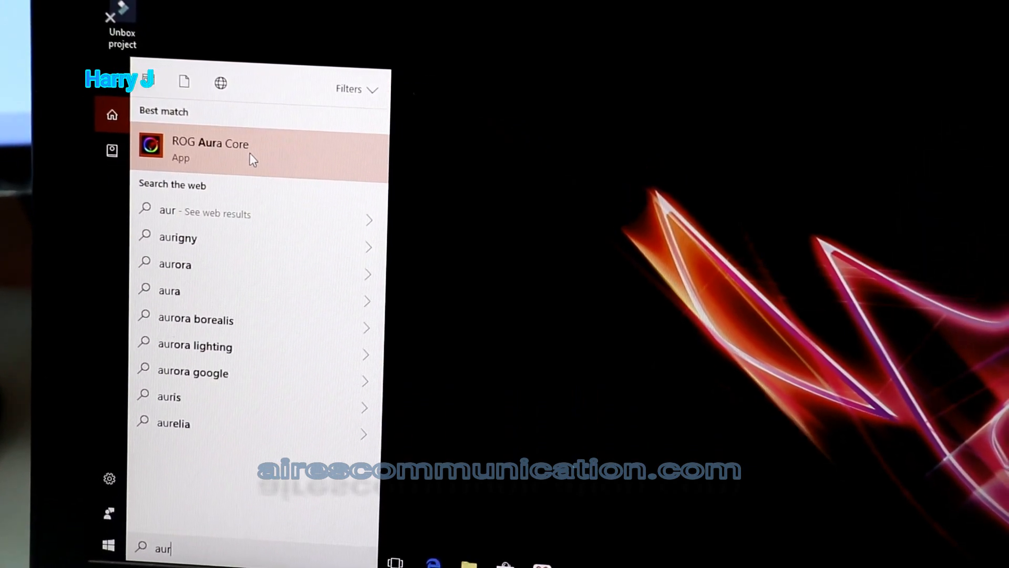
- Launch ROG Aura Core from the Start menu search results for 'aur'
click(209, 149)
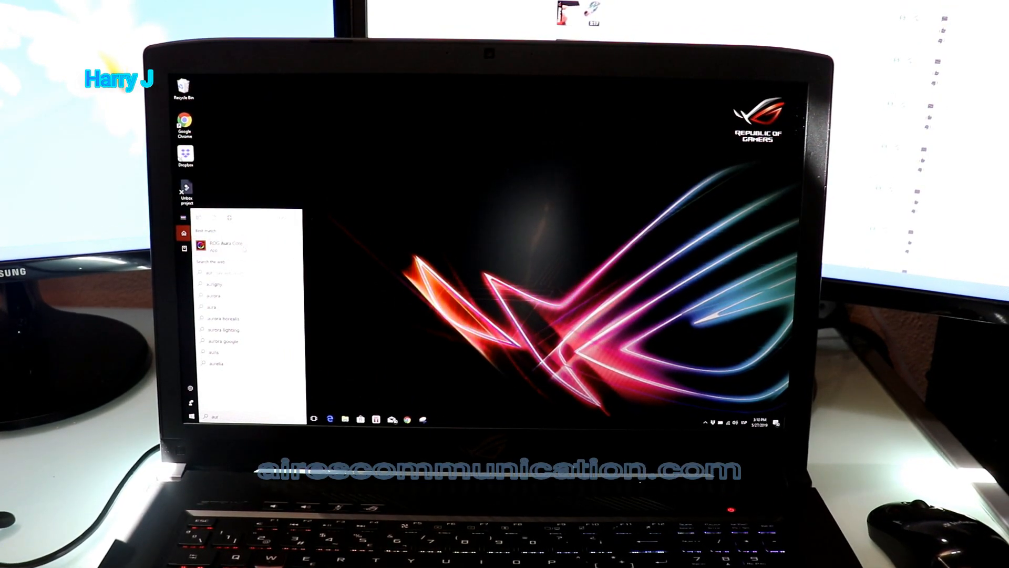
- Set Zone Mode to All Keyboard Mode with a static red colour
click(222, 246)
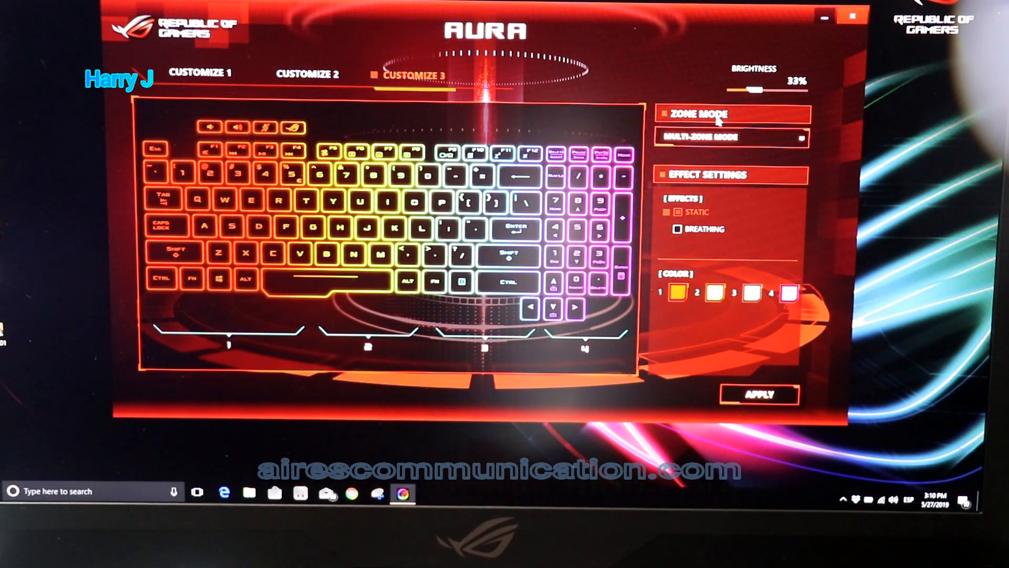
click(732, 137)
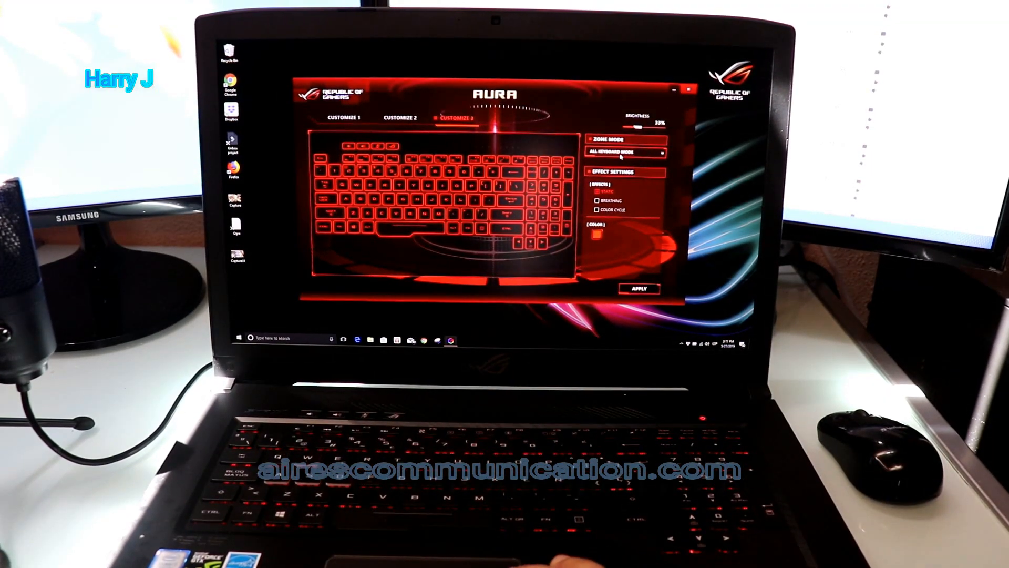
- Choose Multi-Zone Mode with four zones and the Static lighting effect
click(628, 152)
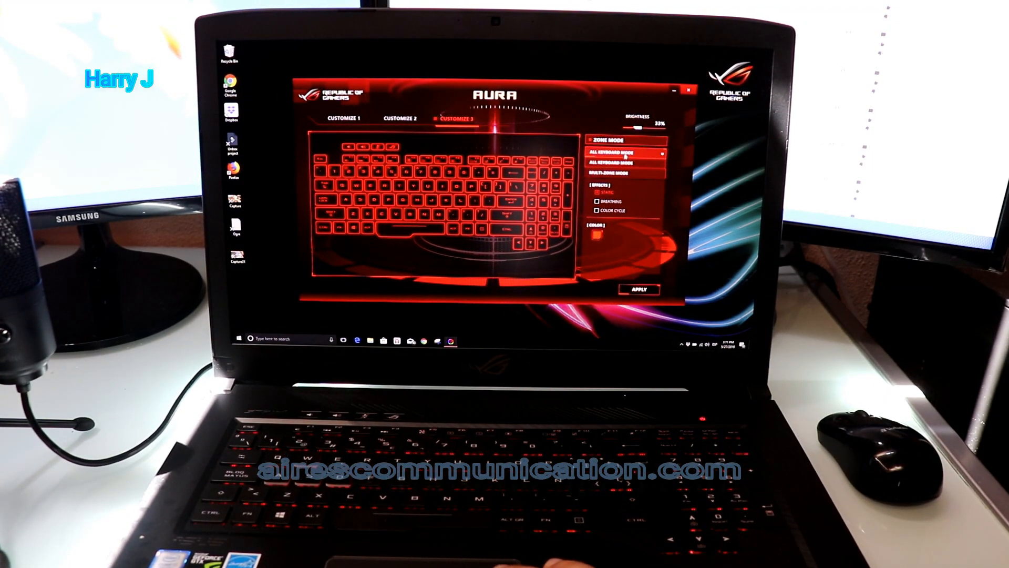
click(618, 170)
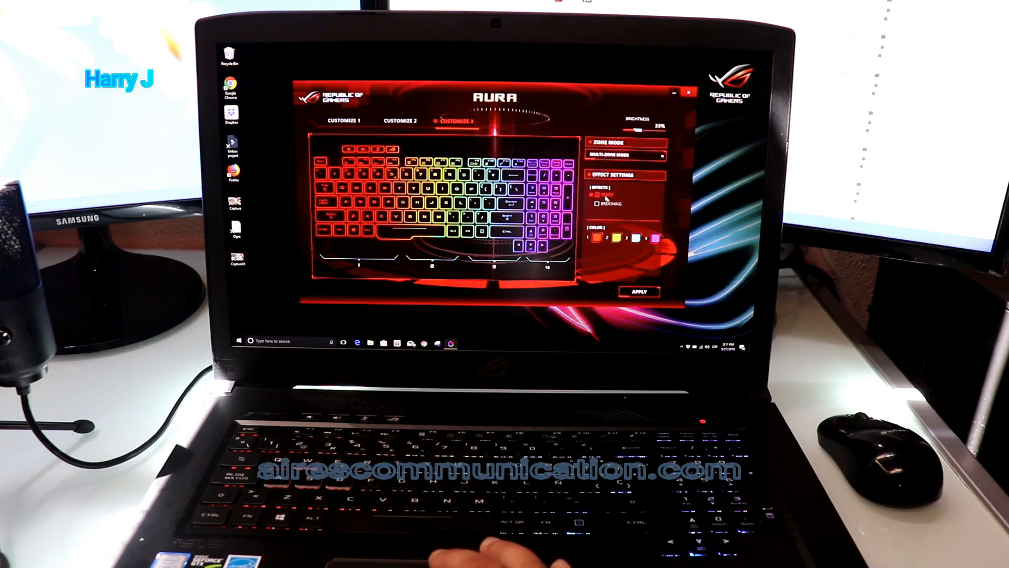
click(598, 204)
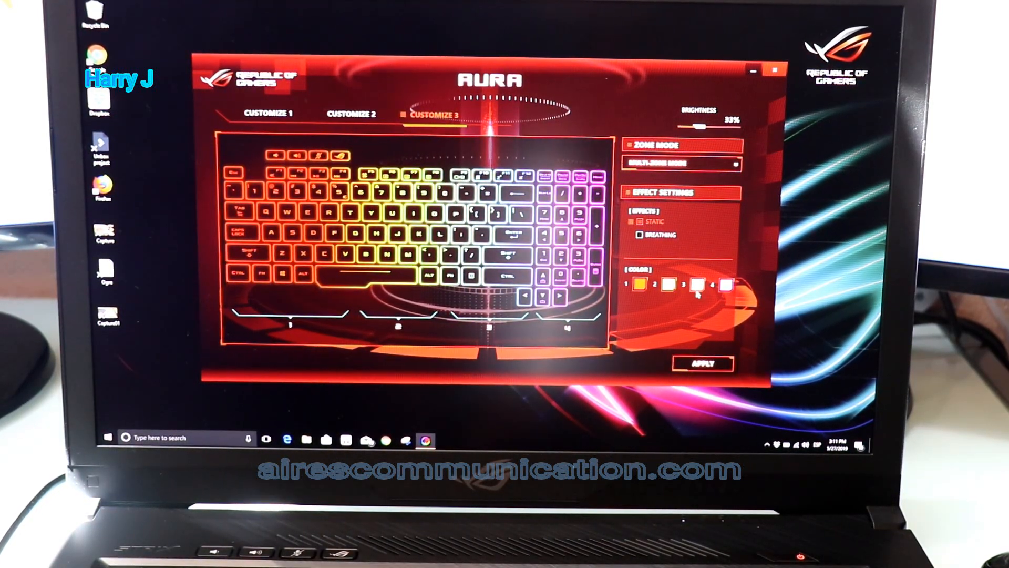
- Colour zones 1–4 purple, blue, green and orange, then refine the green zone's colour
click(637, 284)
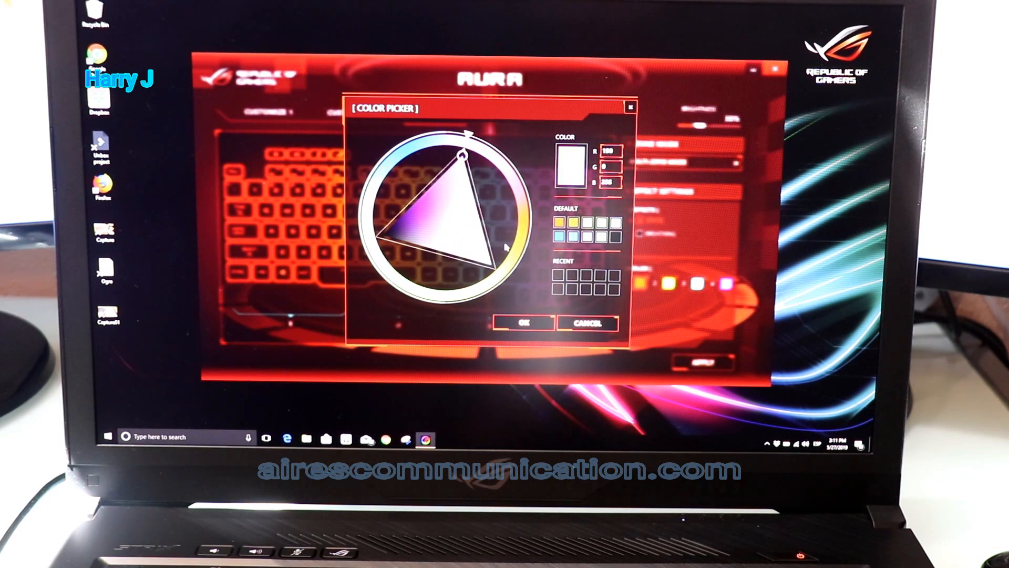
click(523, 322)
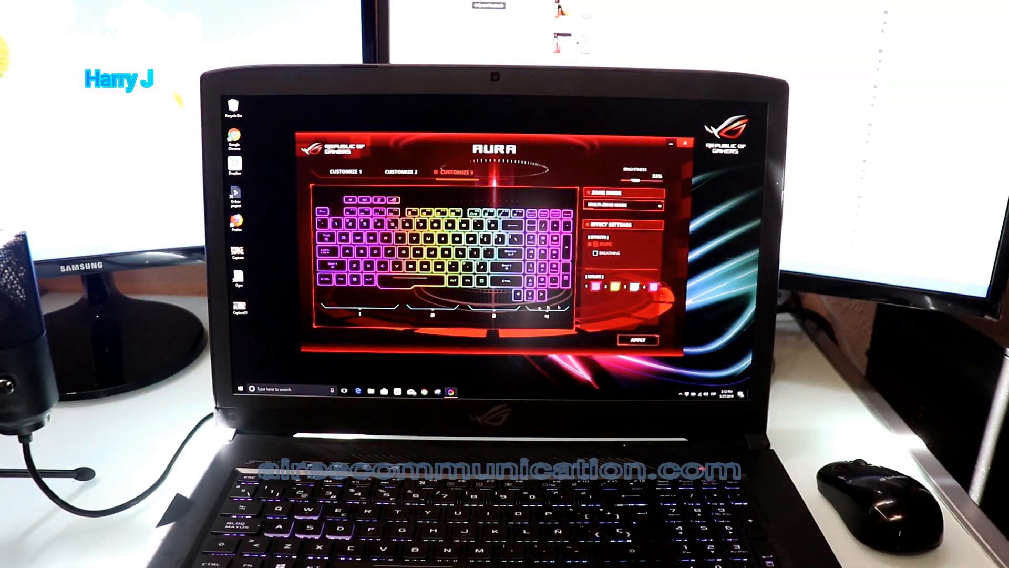
click(595, 289)
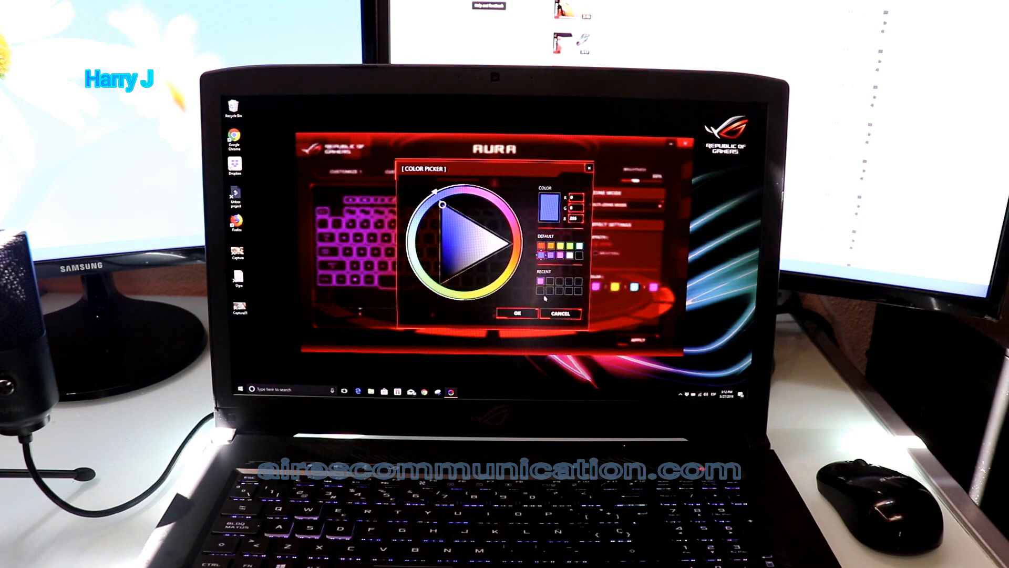
click(518, 313)
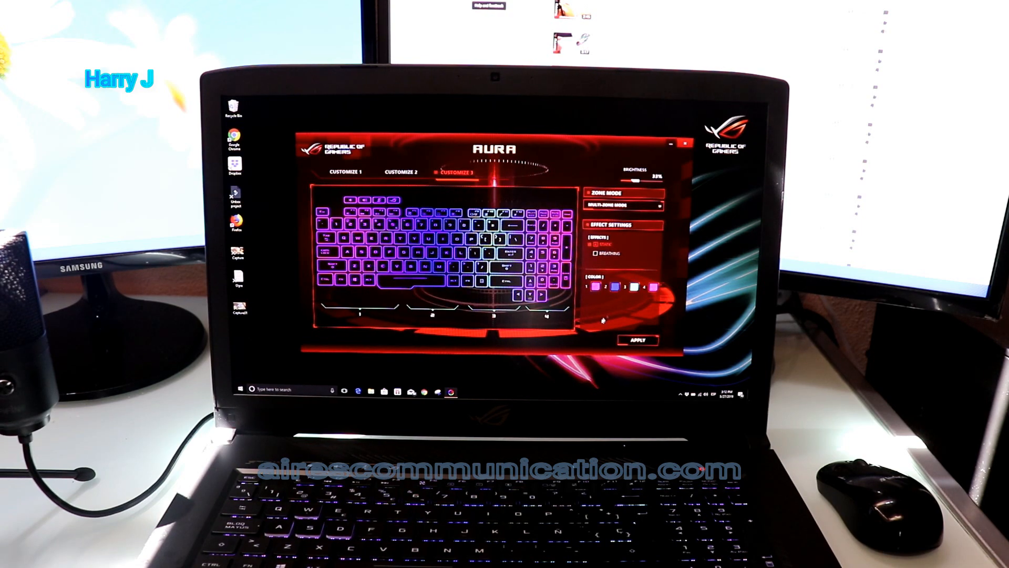
click(605, 285)
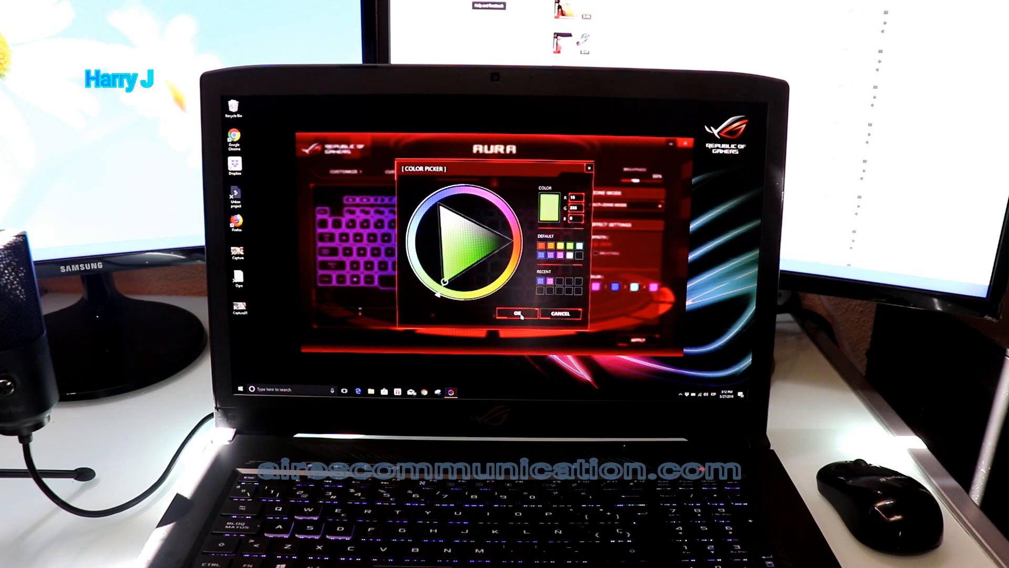
click(518, 314)
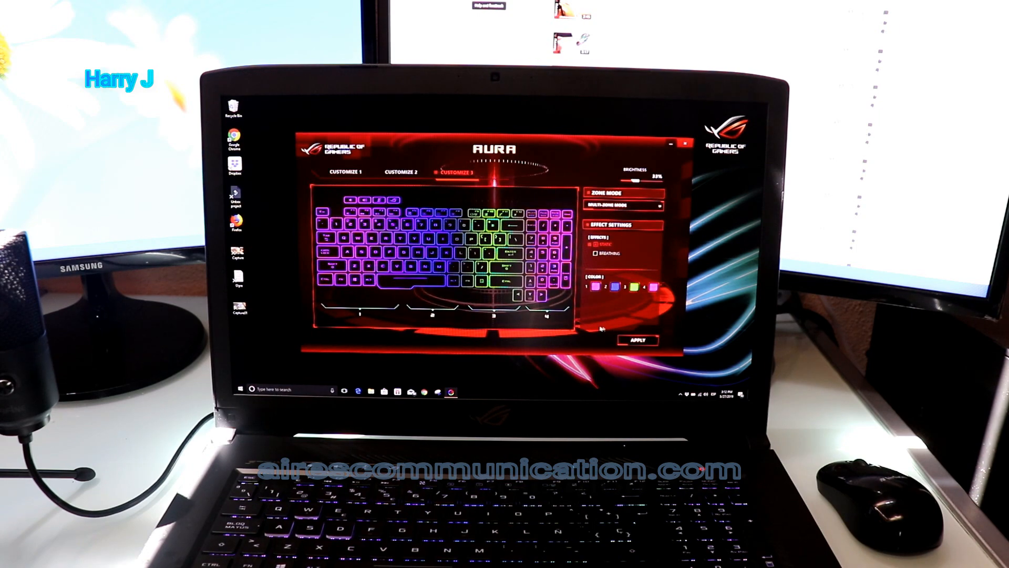
click(653, 288)
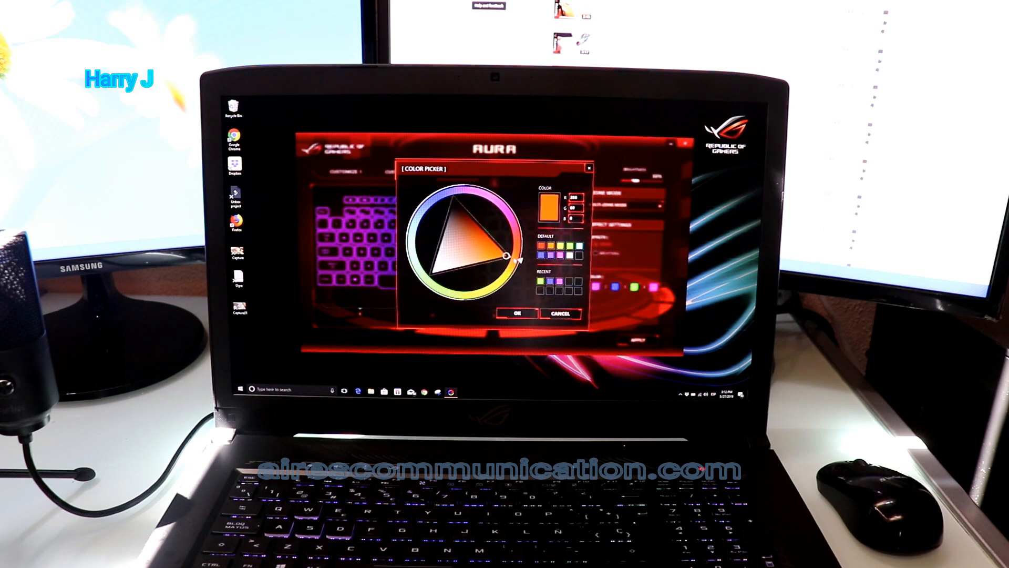
click(519, 313)
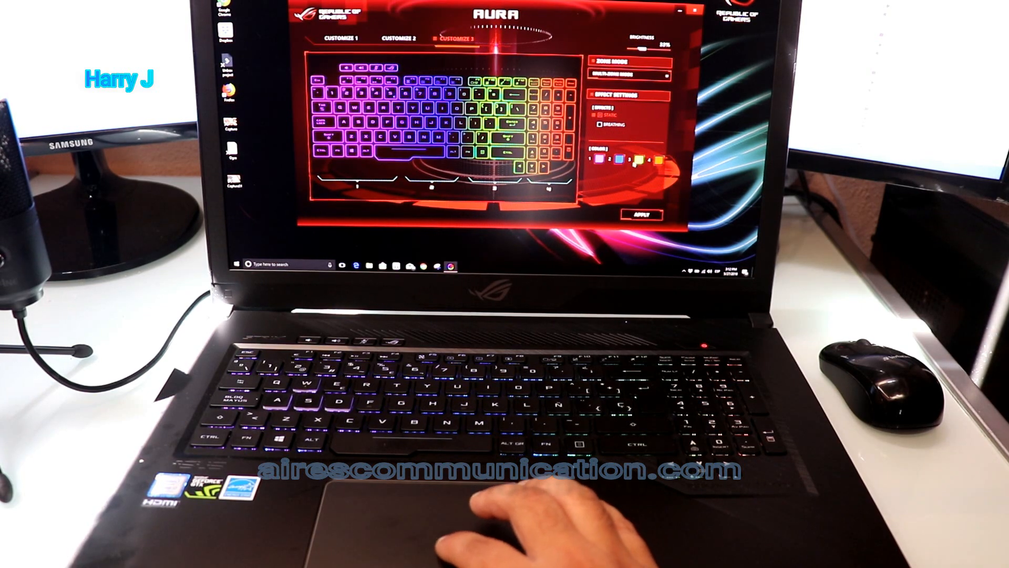
click(607, 159)
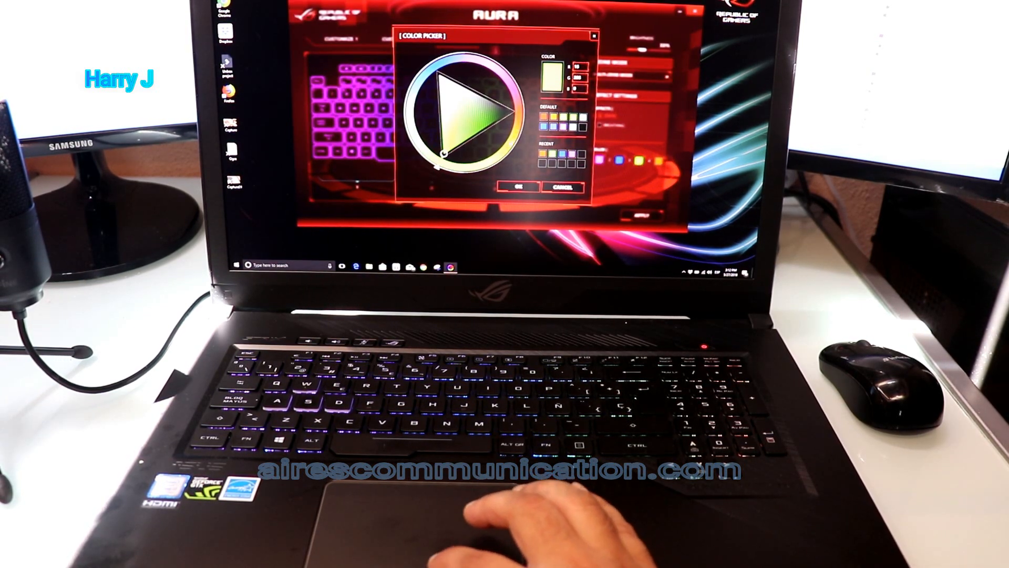
click(514, 187)
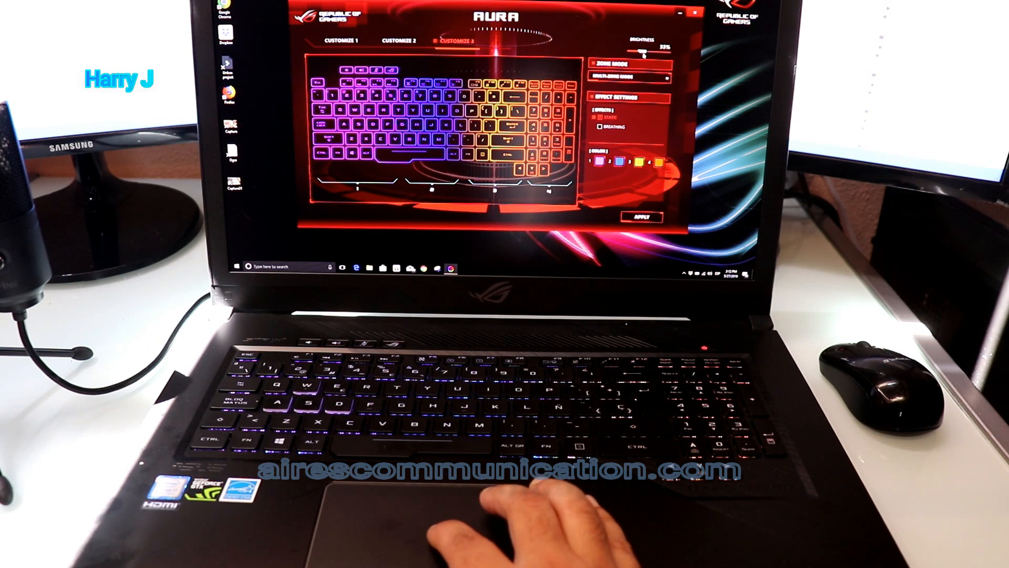
- Move the Brightness slider from 33% to full 100%
drag(634, 47, 650, 47)
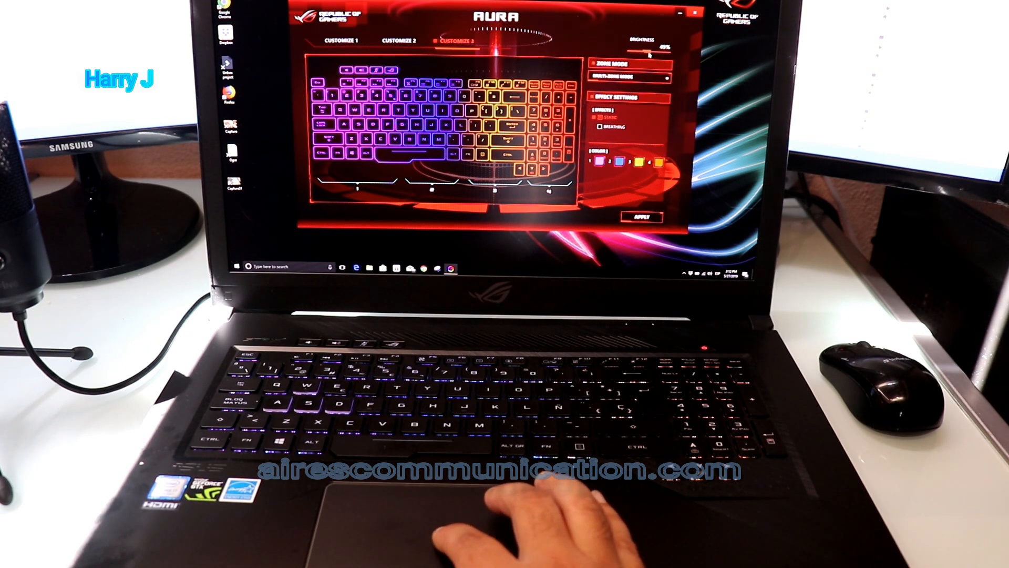
drag(651, 44, 679, 43)
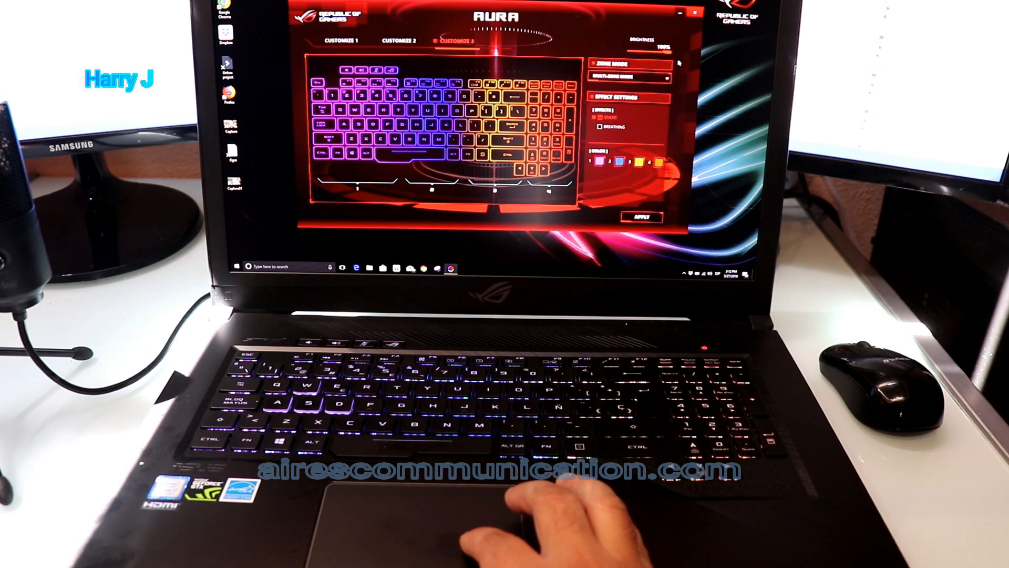